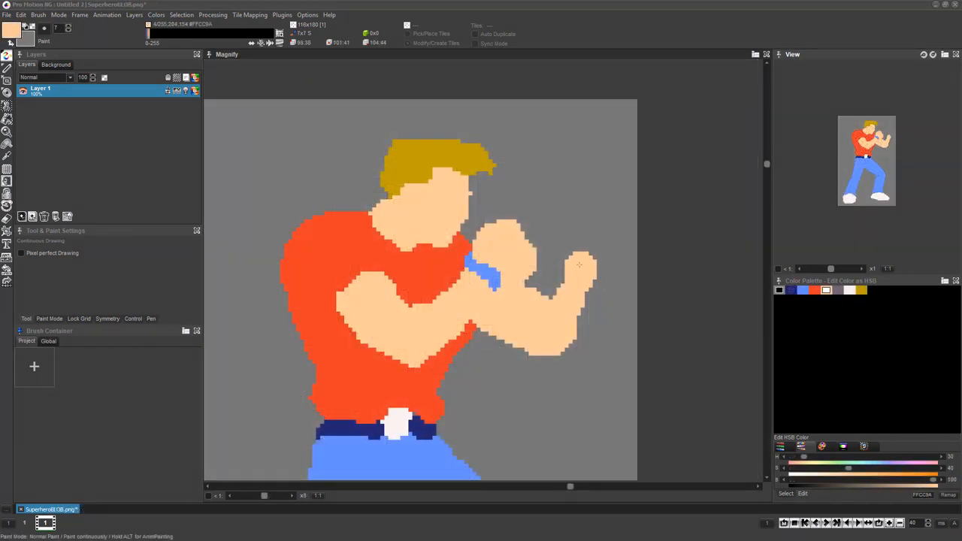
- Bring up the GetStarted sample scene with the shield-carrying warrior
click(586, 255)
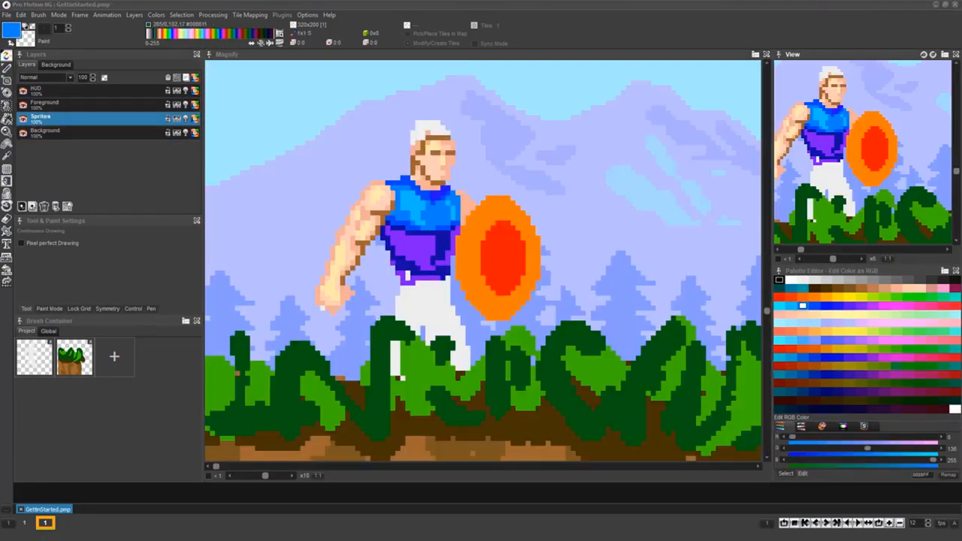
- Bring up the flat-coloured brawler sprite project over the city street background
click(6, 15)
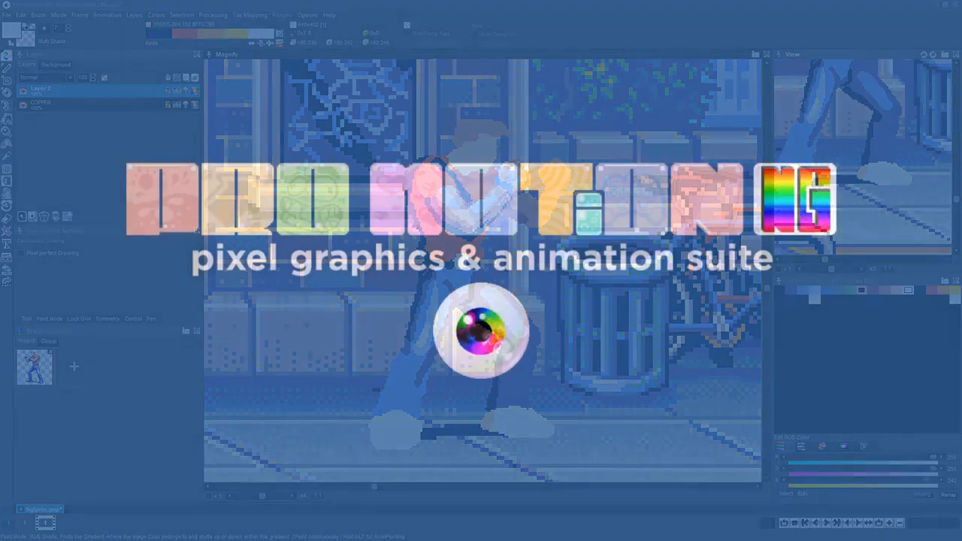
click(78, 15)
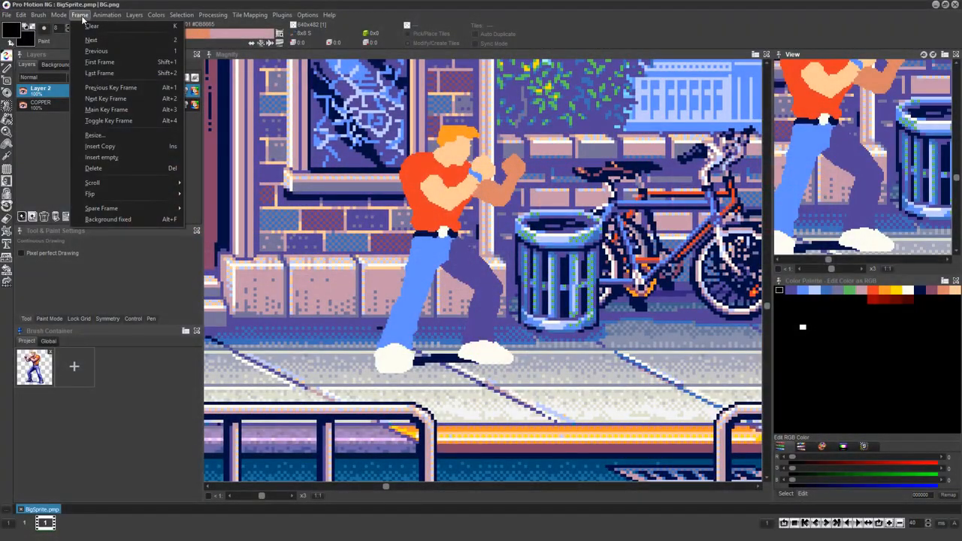
click(59, 15)
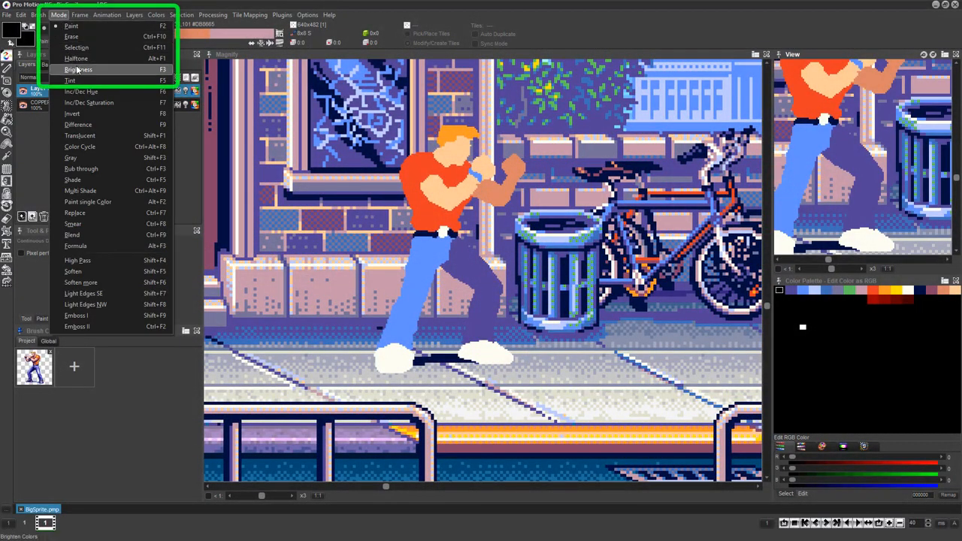
click(78, 69)
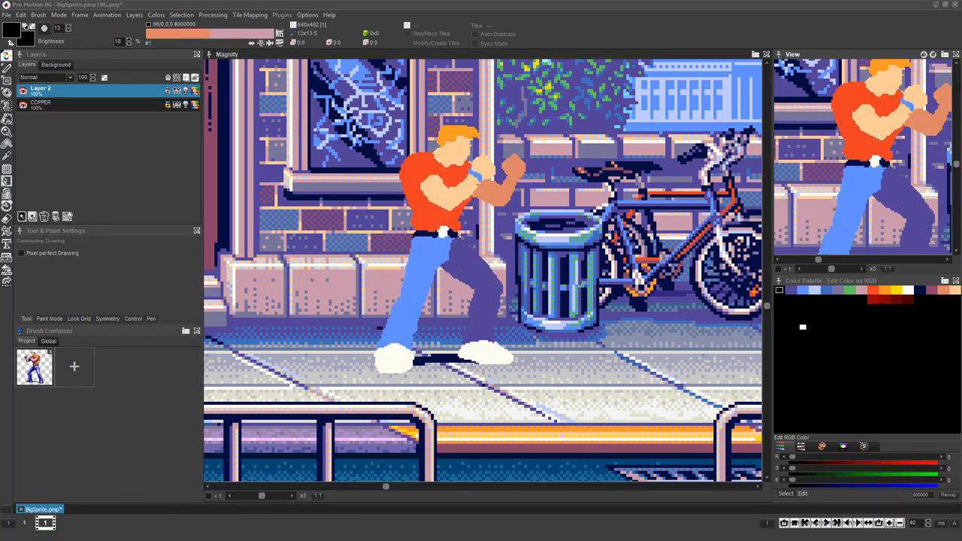
drag(147, 42, 165, 42)
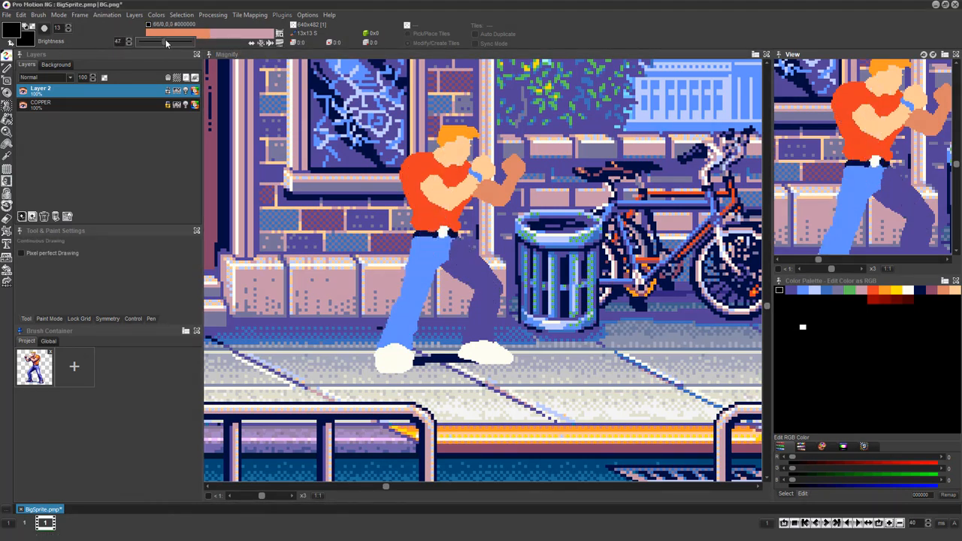
click(451, 188)
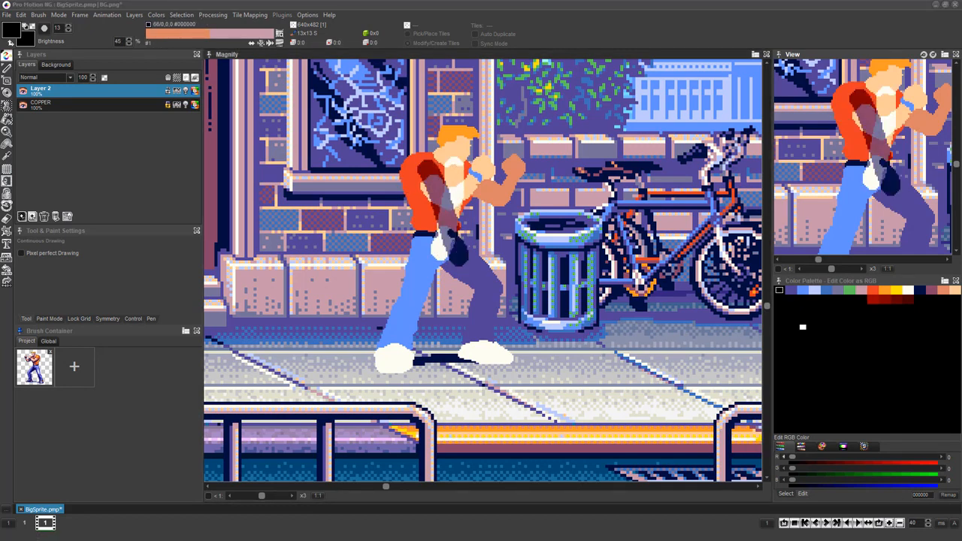
click(57, 15)
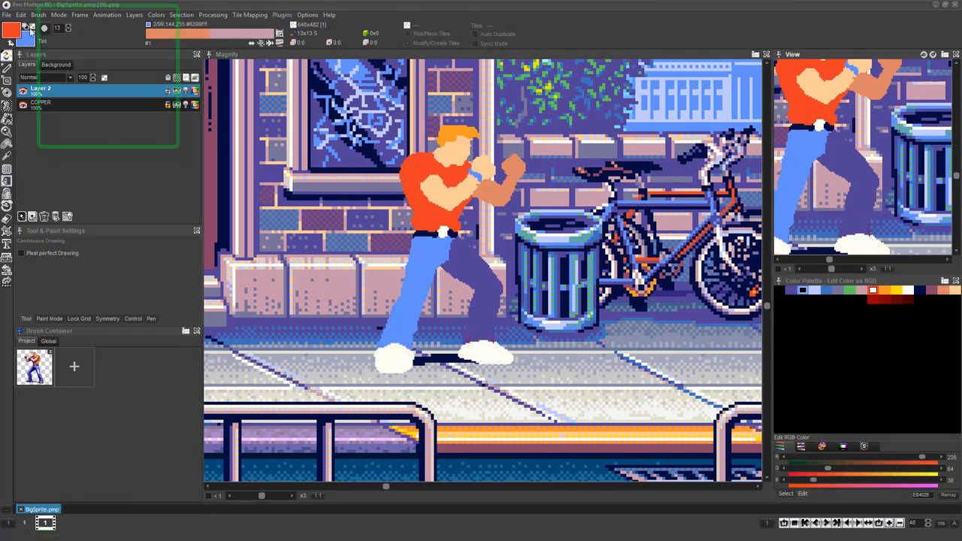
click(59, 15)
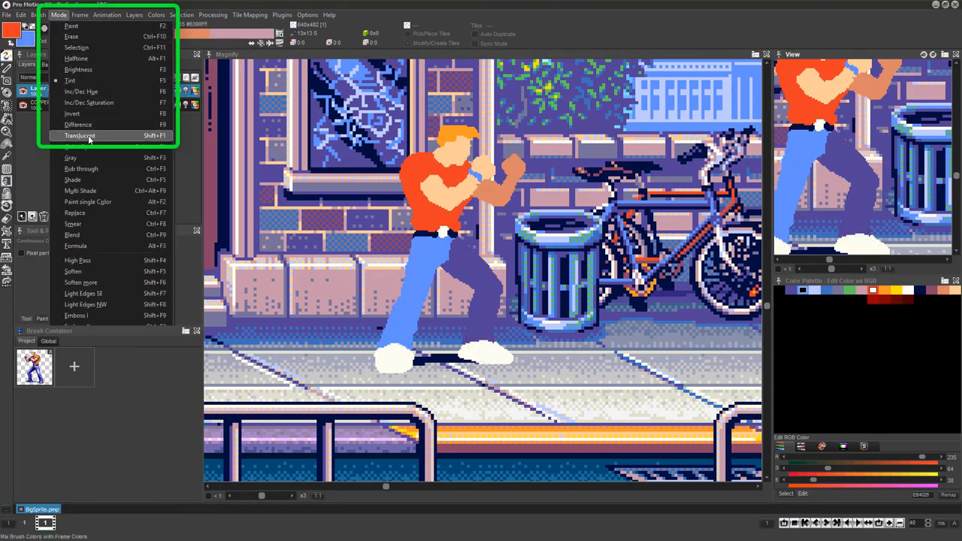
click(80, 135)
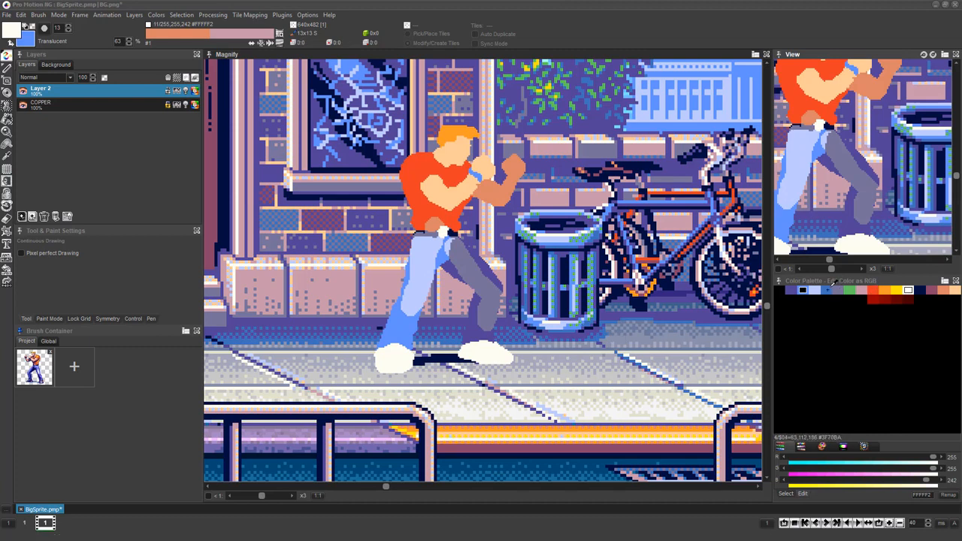
click(444, 193)
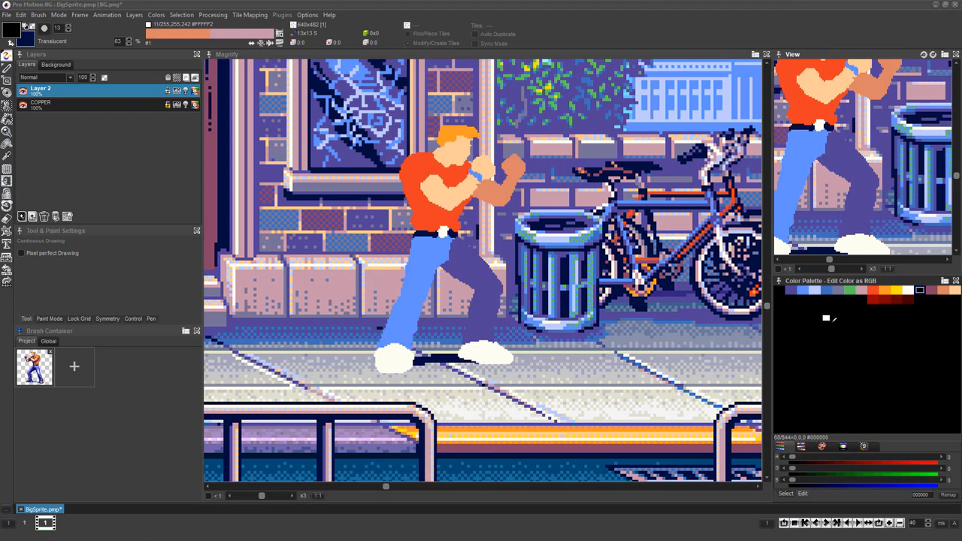
click(58, 15)
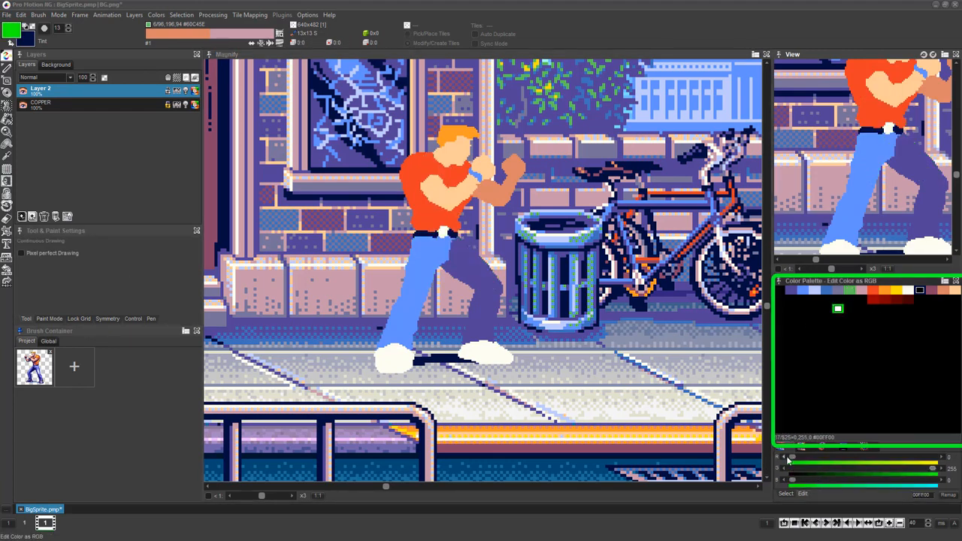
click(885, 308)
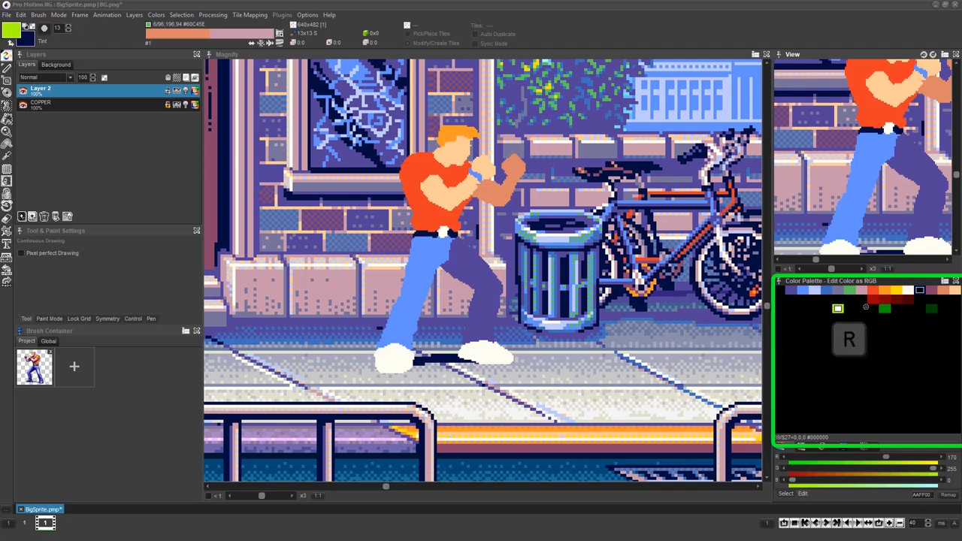
click(871, 308)
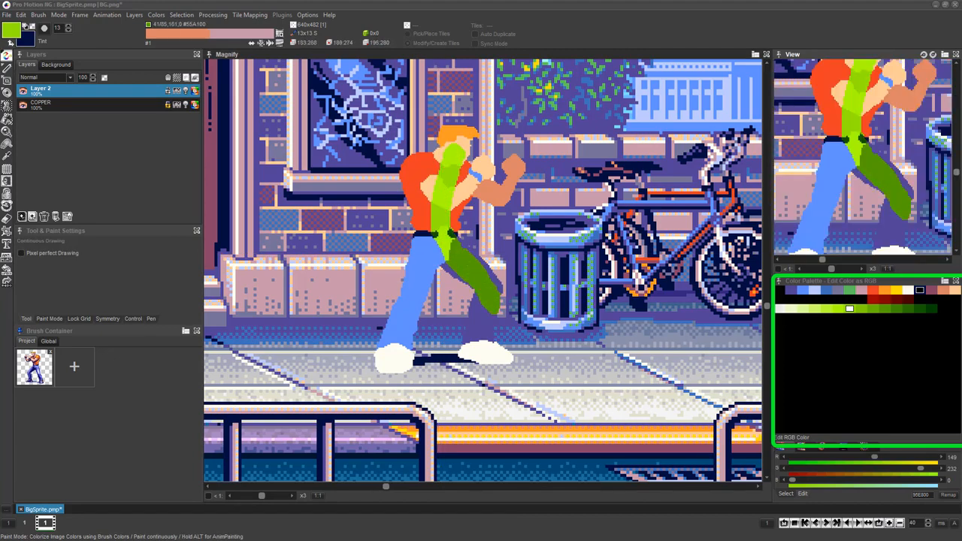
click(417, 301)
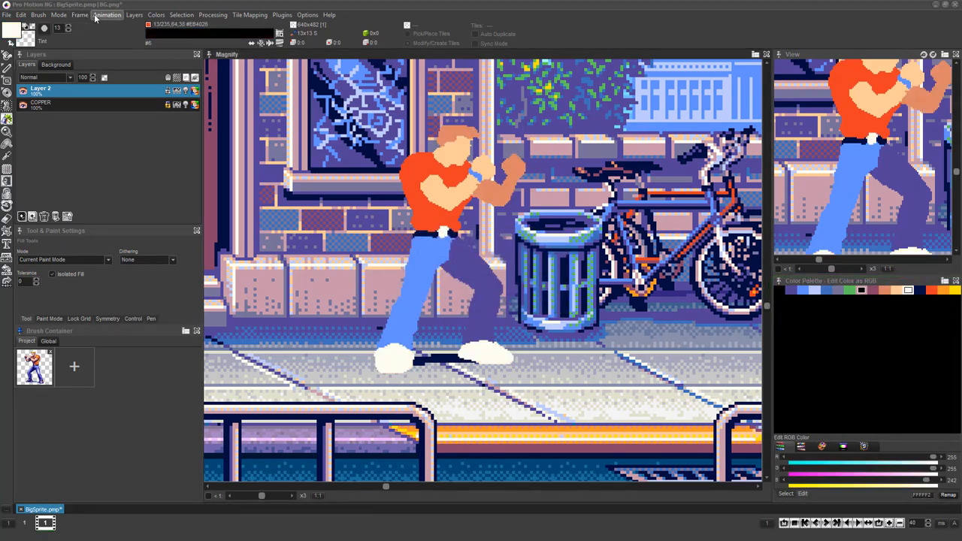
- Create a new gradient named 'Blues' and add its colours, starting with dark navy
click(156, 15)
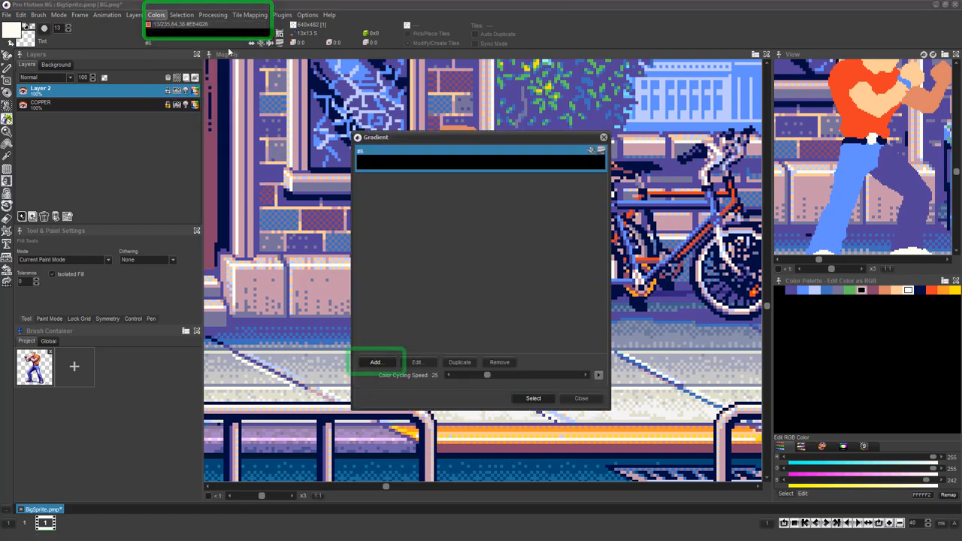
click(375, 362)
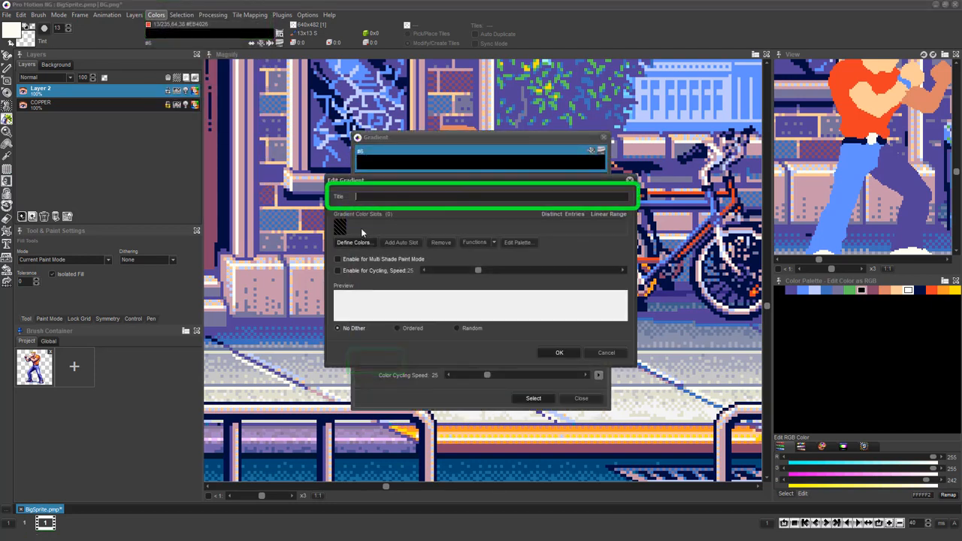
text(B)
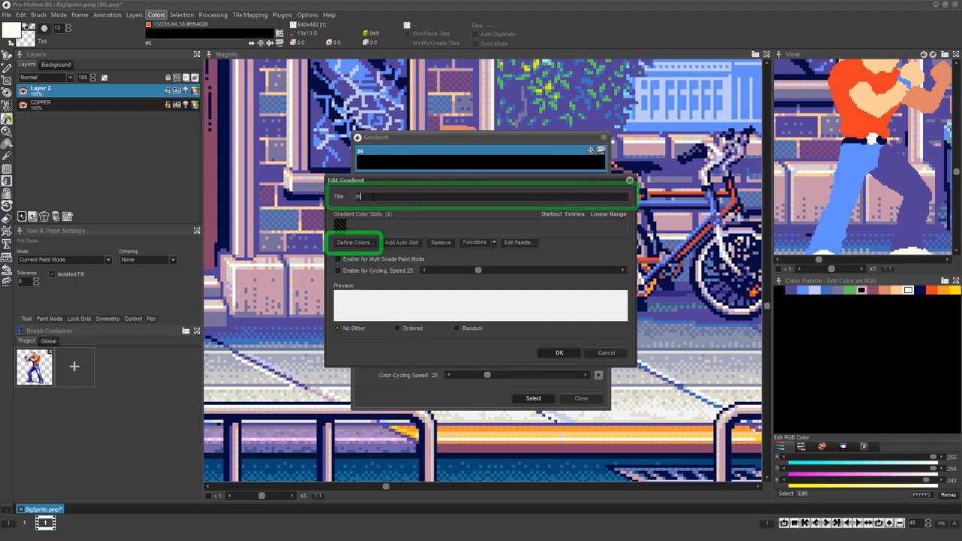
text(lues)
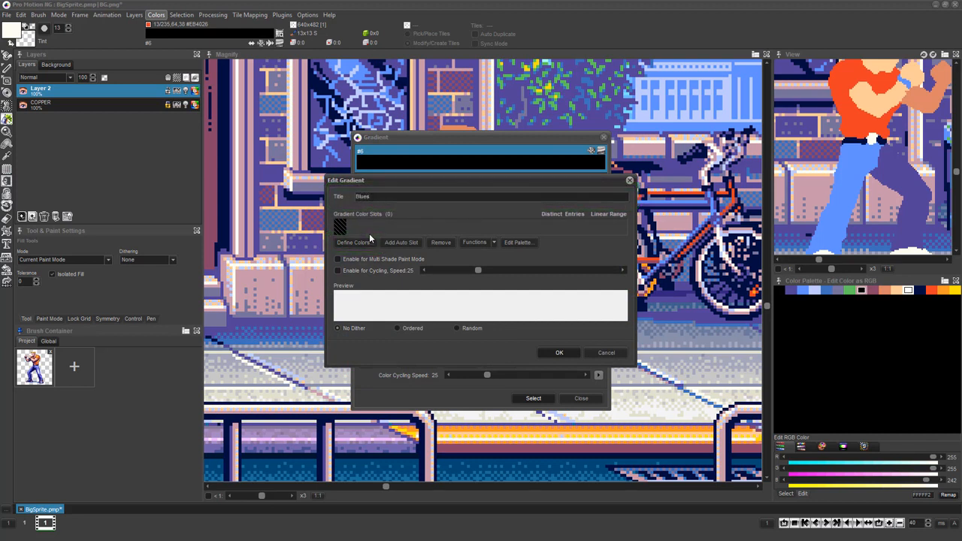
click(352, 242)
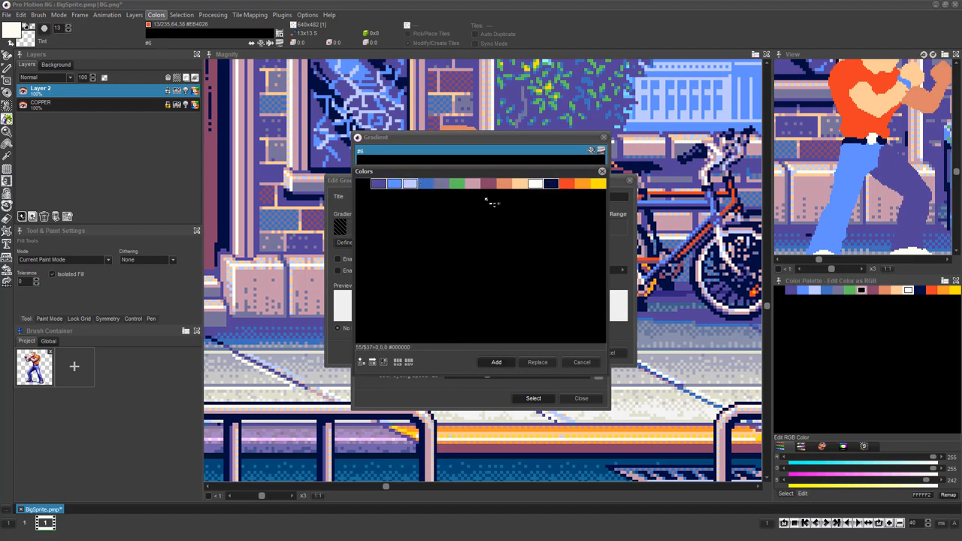
mouse_move(553, 186)
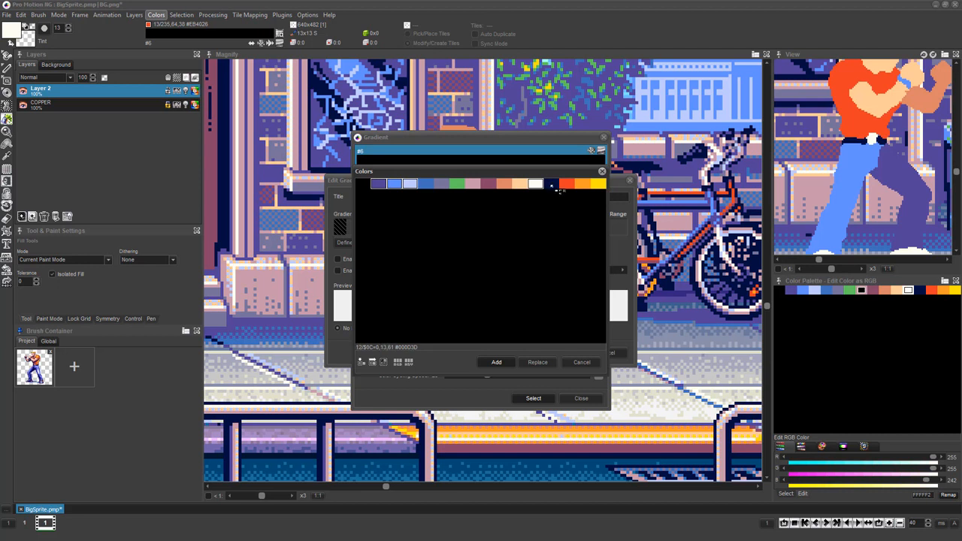
click(495, 363)
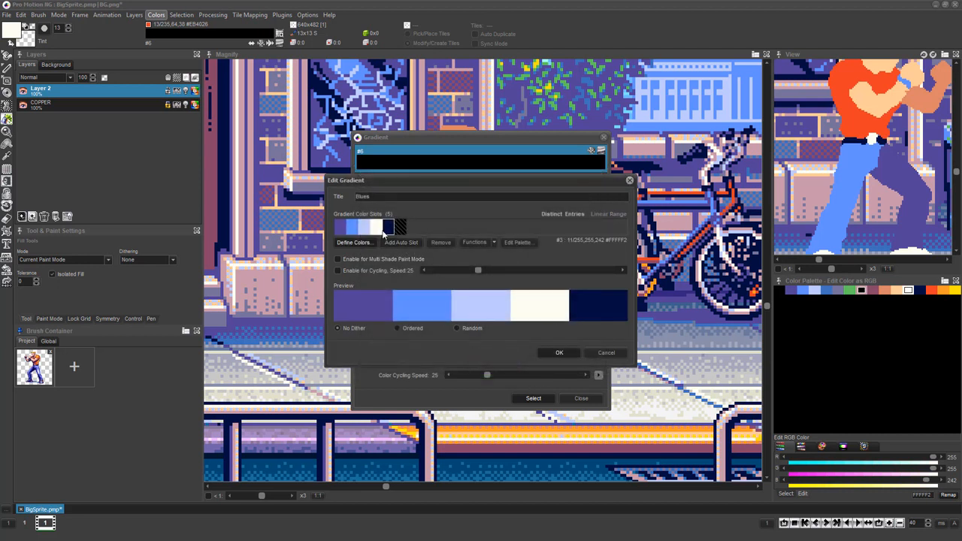
click(387, 228)
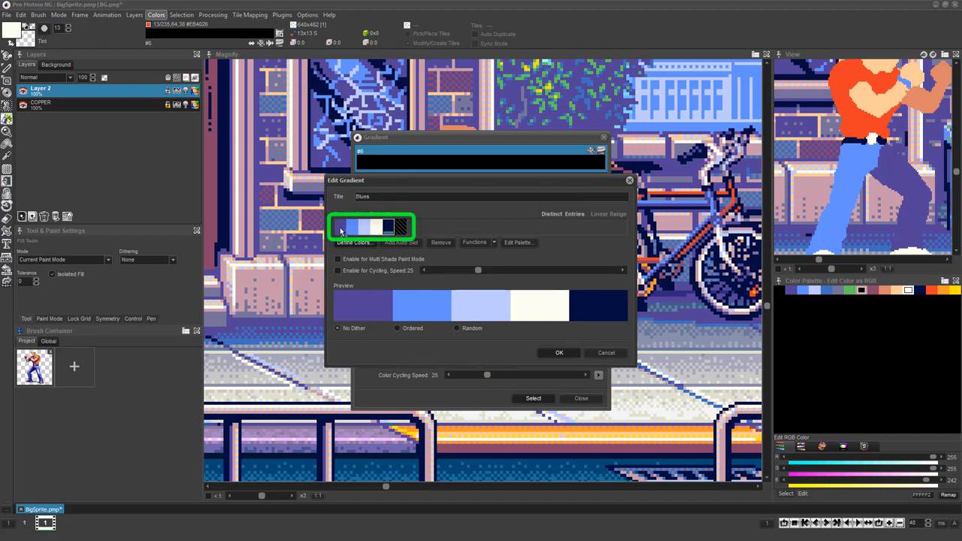
- Reverse the Blues gradient to run dark to light, enable it for Multi Shade Paint Mode, and add the remaining gradients
click(340, 225)
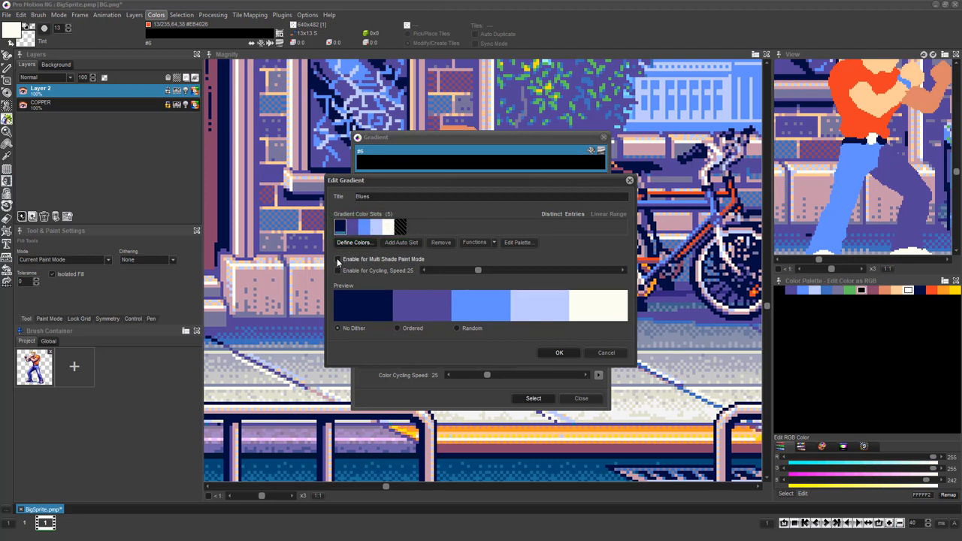
click(337, 258)
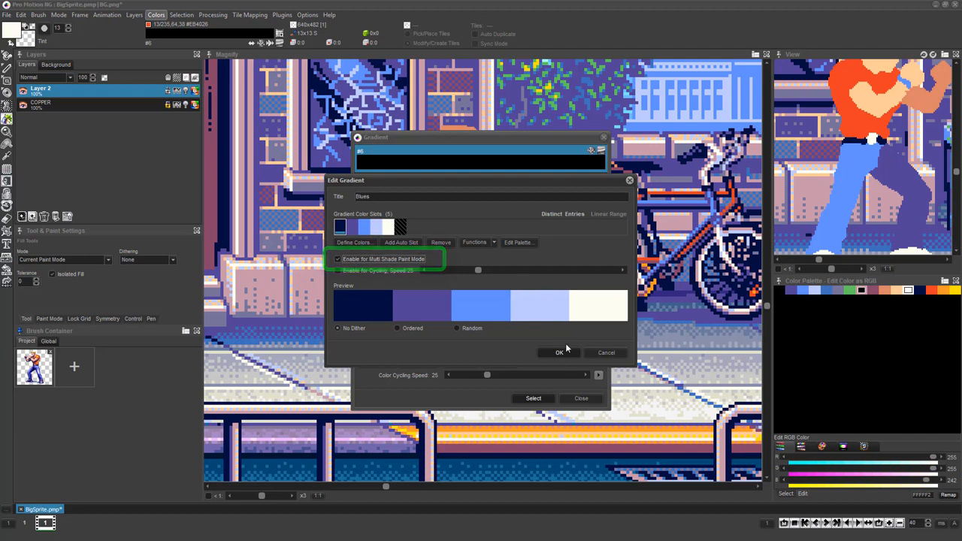
click(559, 352)
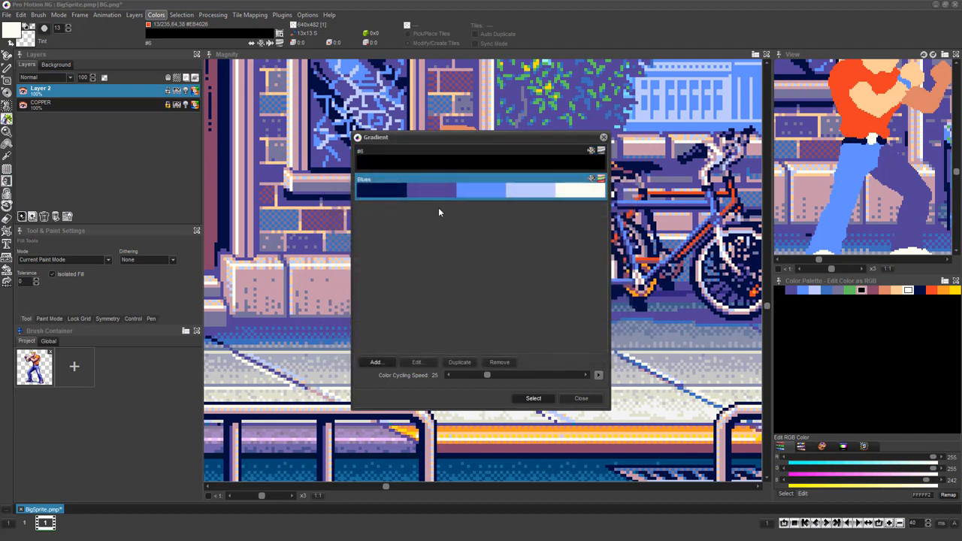
mouse_move(426, 237)
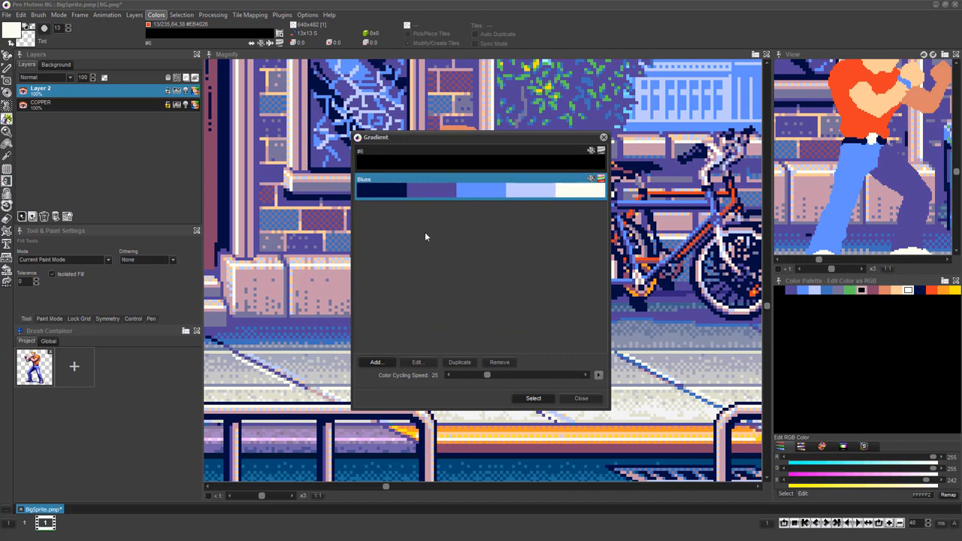
click(417, 363)
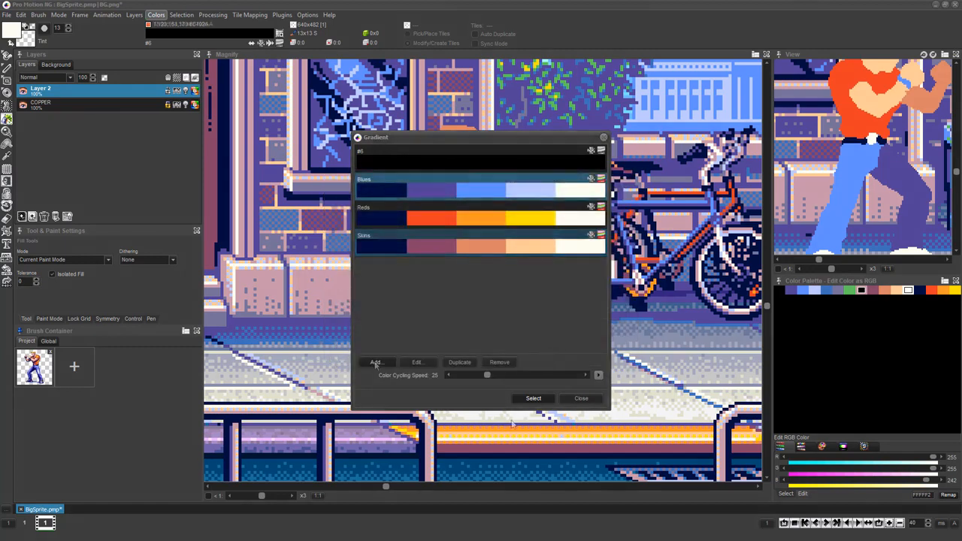
click(580, 398)
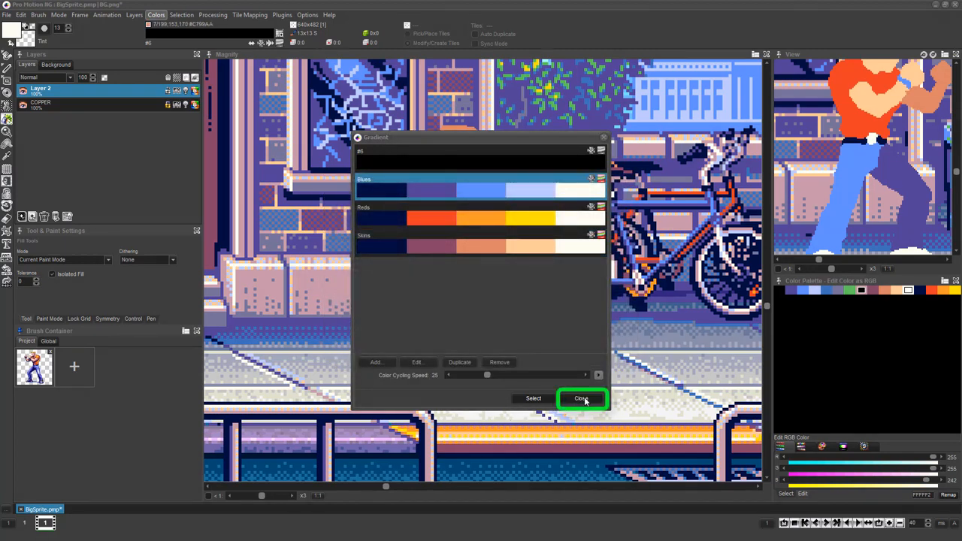
- Close the gradient list and switch the painting mode to Multi Shade
click(582, 398)
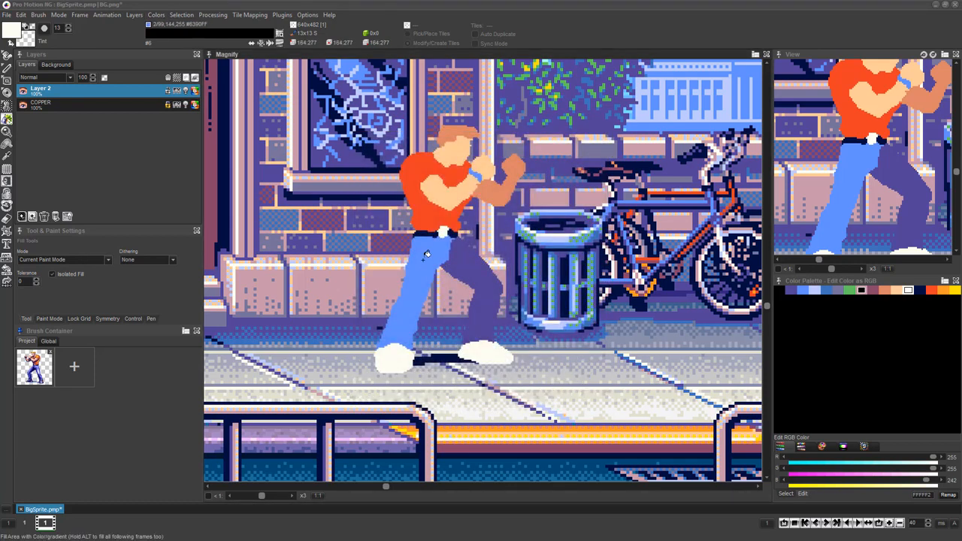
click(58, 15)
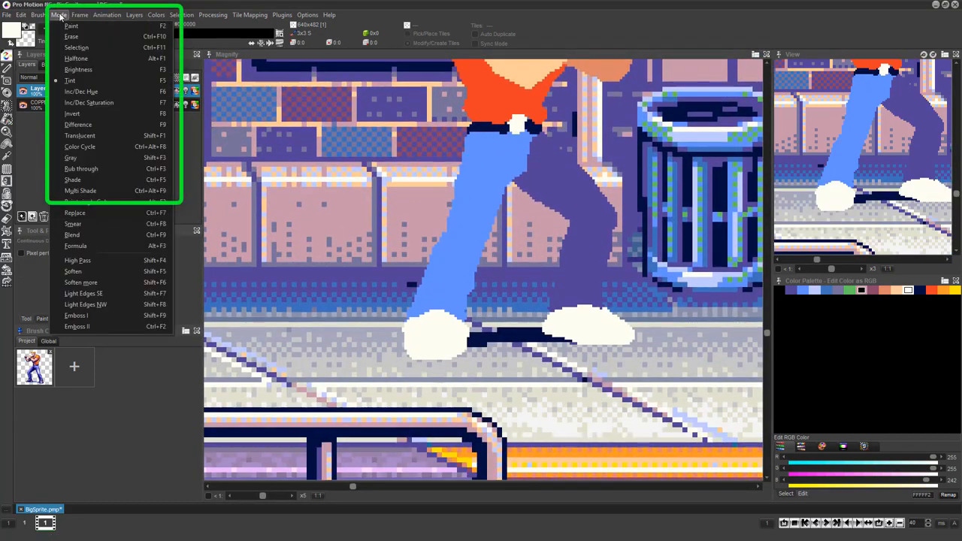
mouse_move(81, 189)
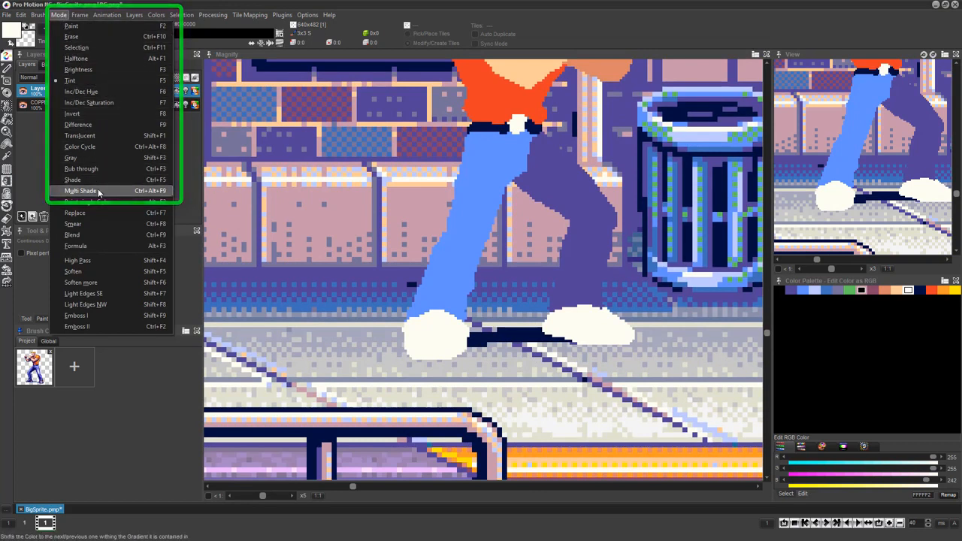
click(82, 189)
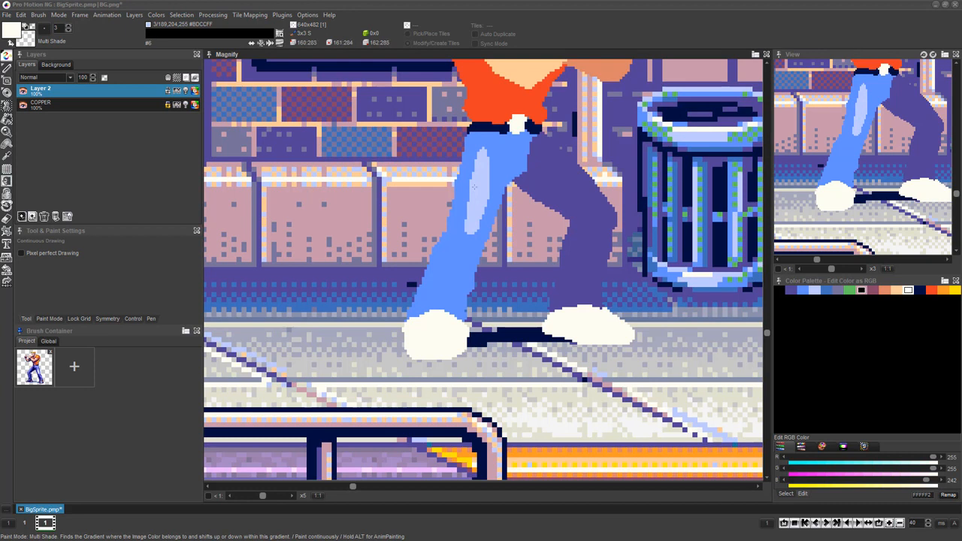
mouse_move(478, 222)
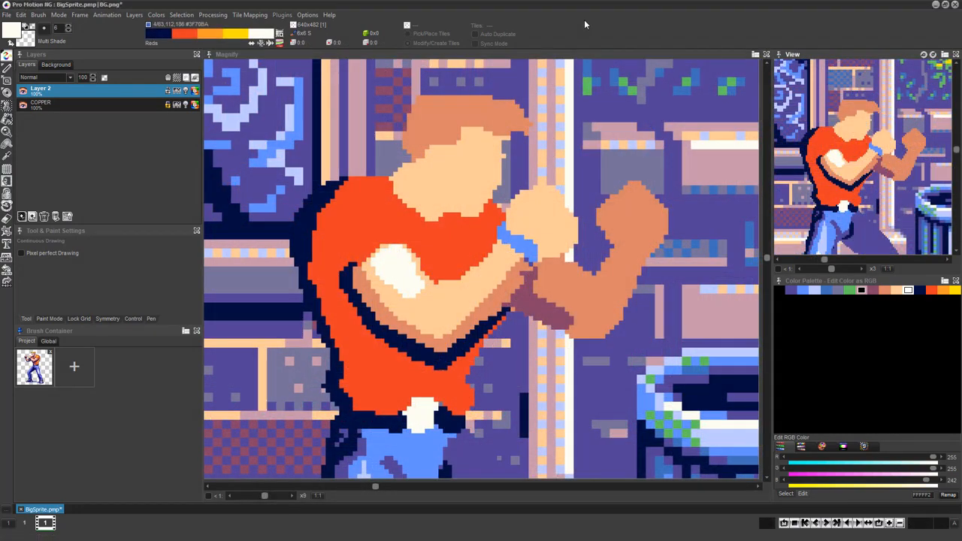
- Shade the shirt's upper chest, near arm and torso, picking a pale highlight colour for accents
click(428, 240)
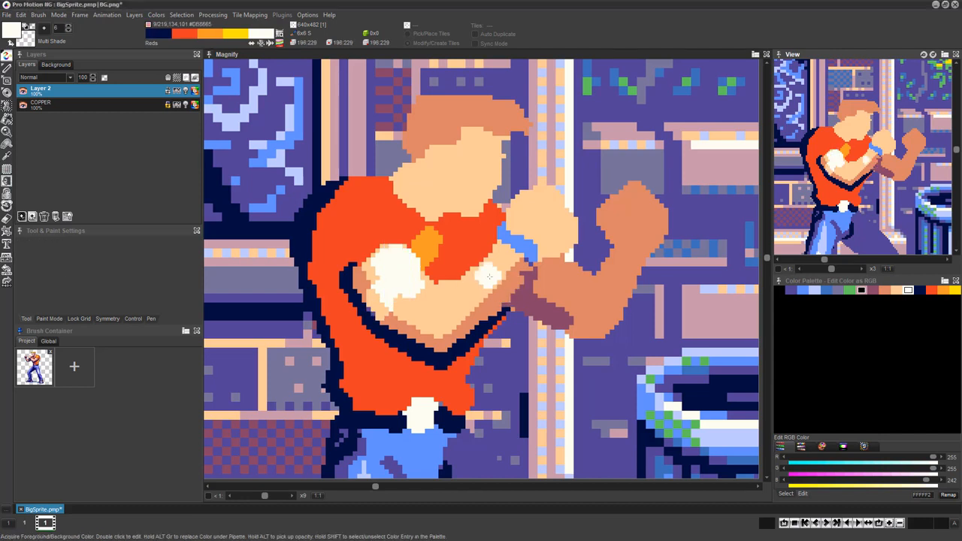
click(405, 270)
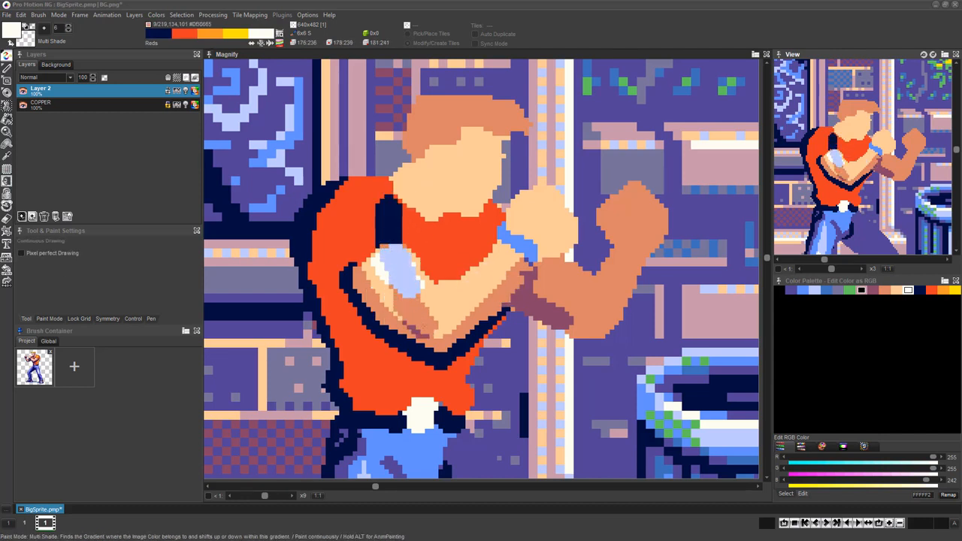
click(406, 278)
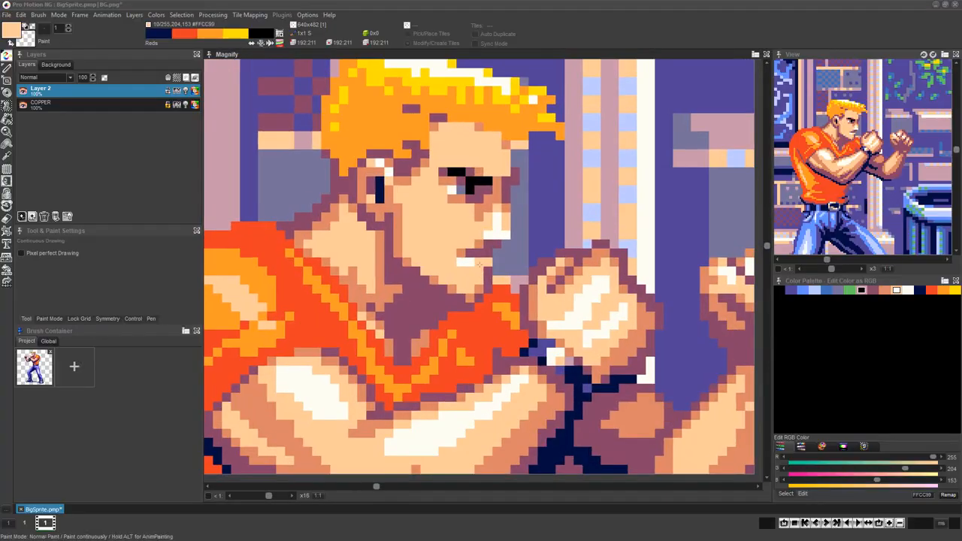
click(463, 148)
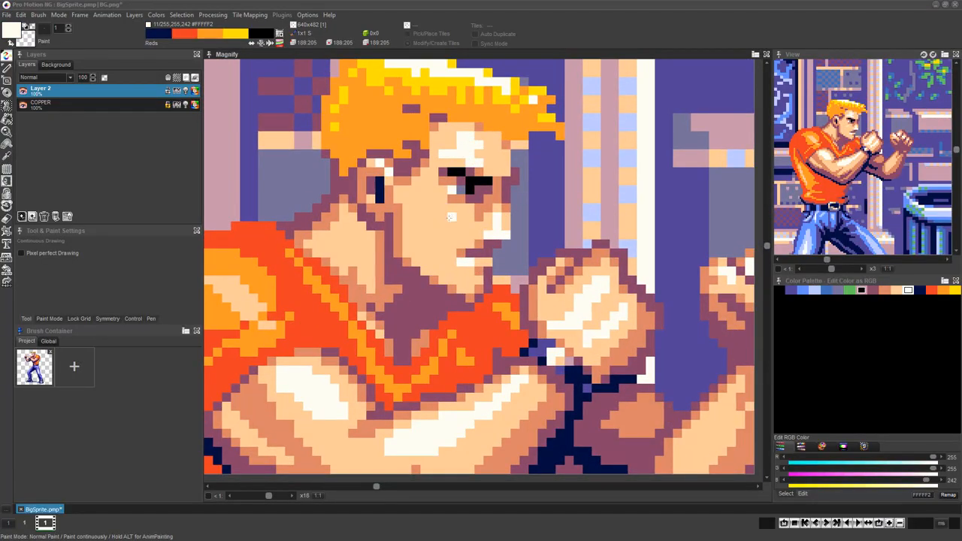